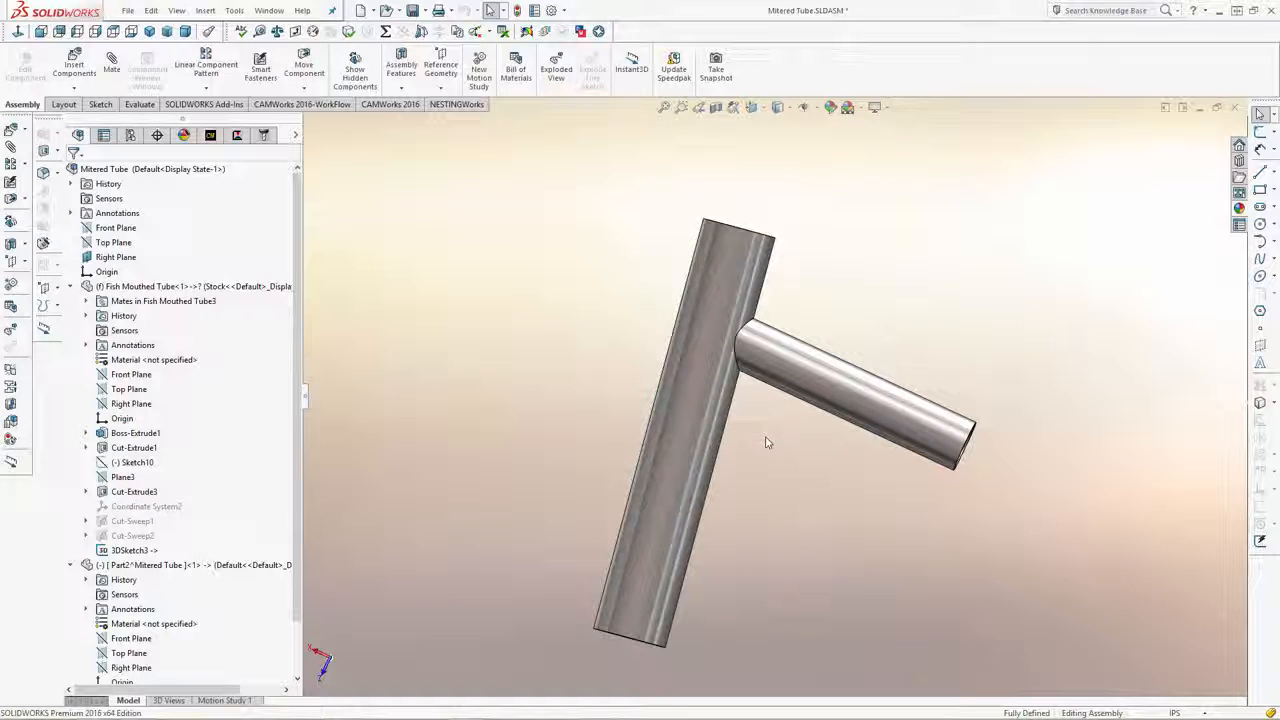
Scroll the view while showing the 4-axis machining tree and simulation on uncut tube stock
{"action": "scroll", "scroll_direction": "up", "scroll_amount": 3}
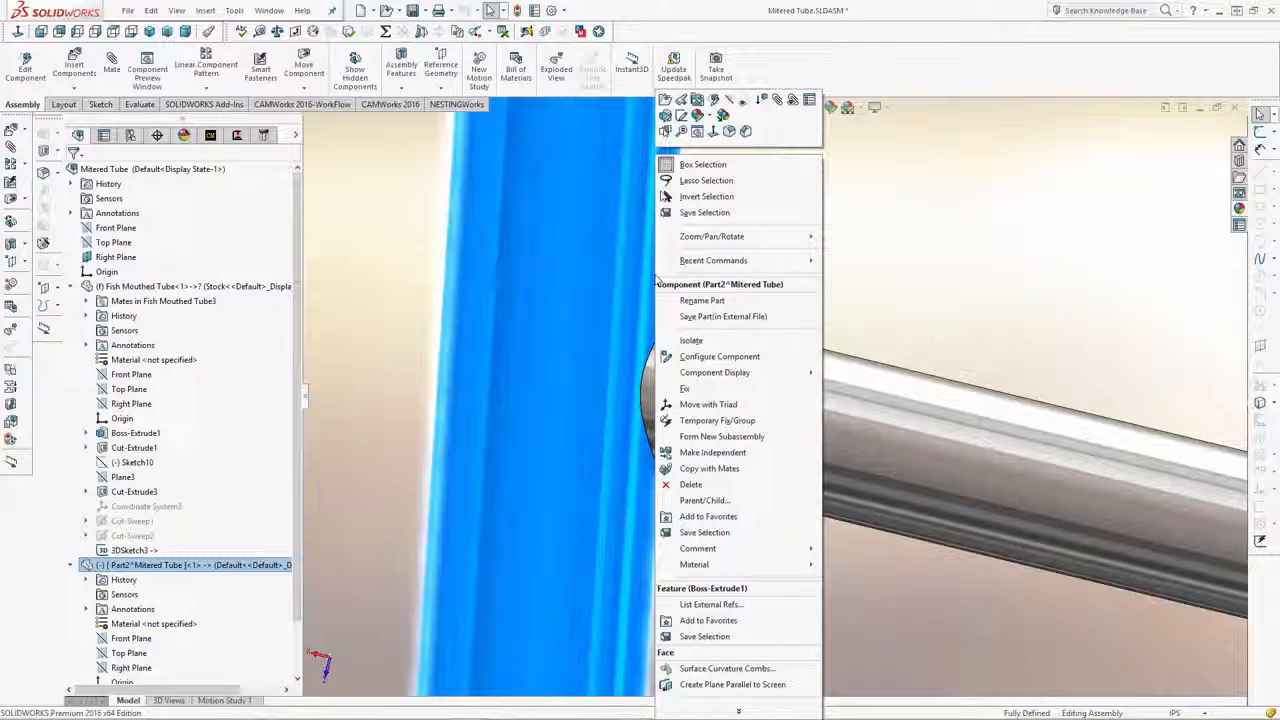
{"action": "mouse_move", "coordinate": [764, 100]}
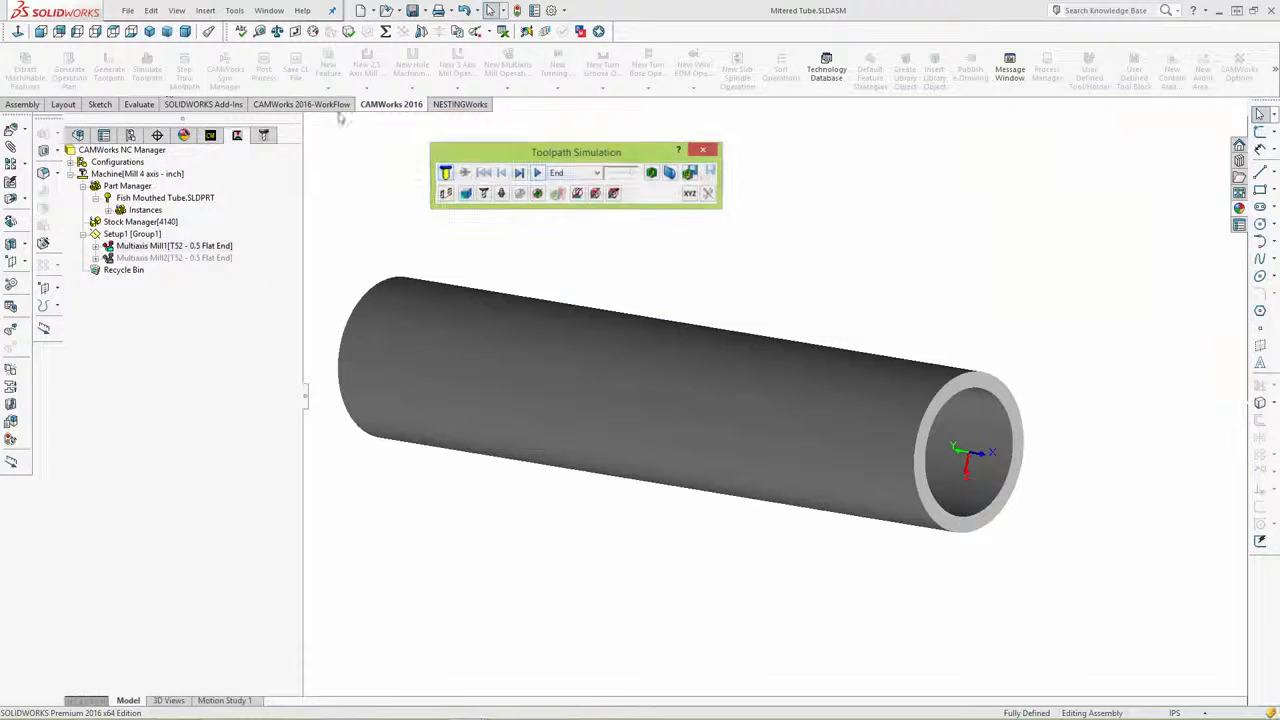
Run the 4-axis toolpath simulation cutting the fish-mouth end, then close the simulation
{"action": "left_click", "coordinate": [556, 192]}
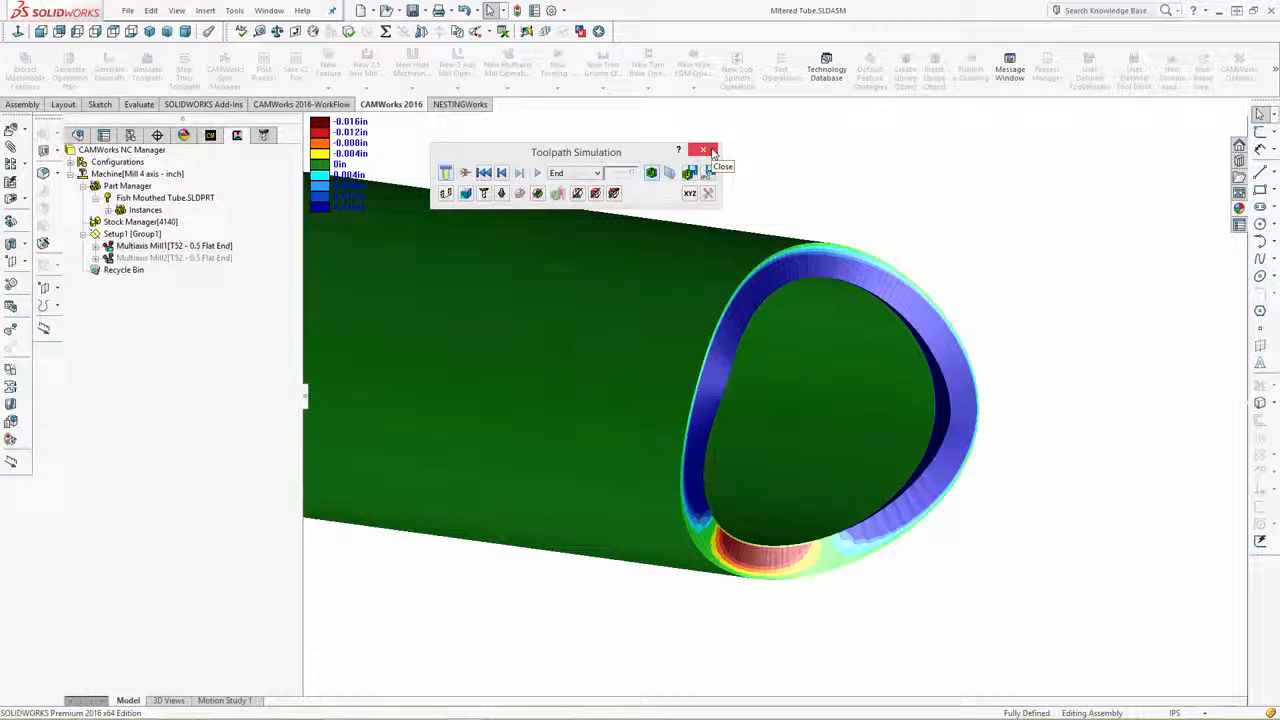
{"action": "left_click", "coordinate": [704, 150]}
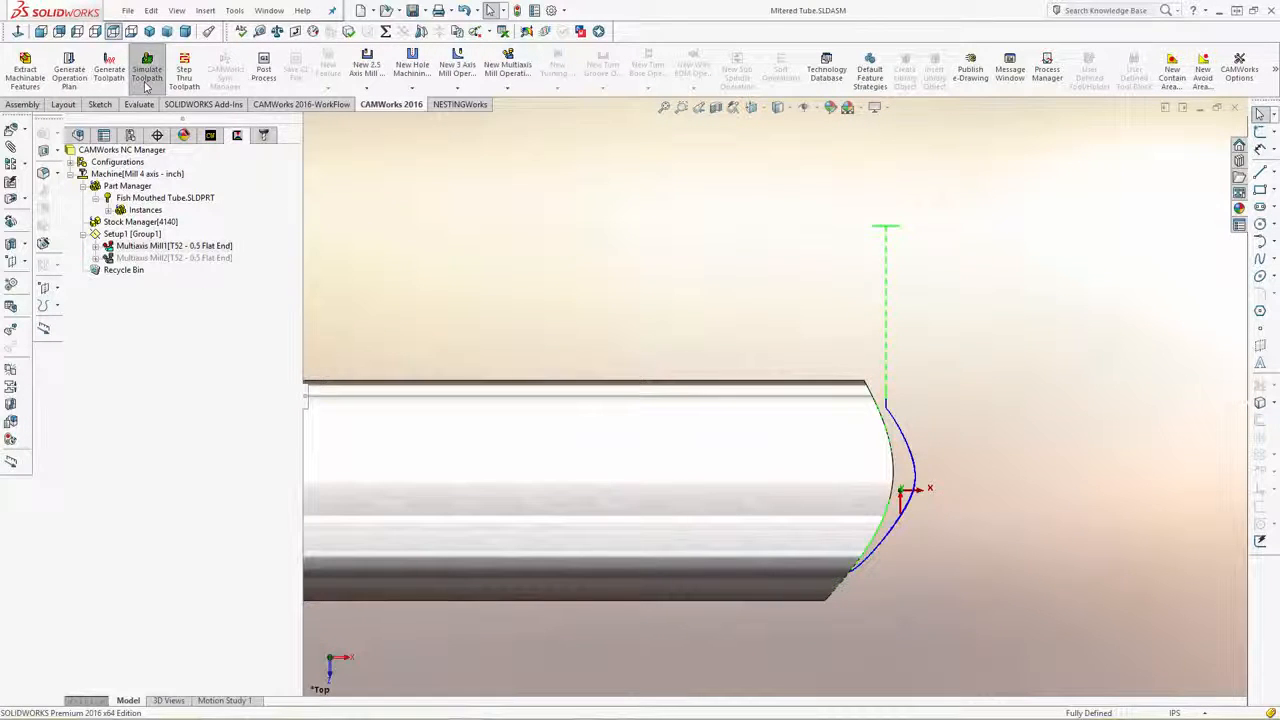
{"action": "left_click", "coordinate": [148, 72]}
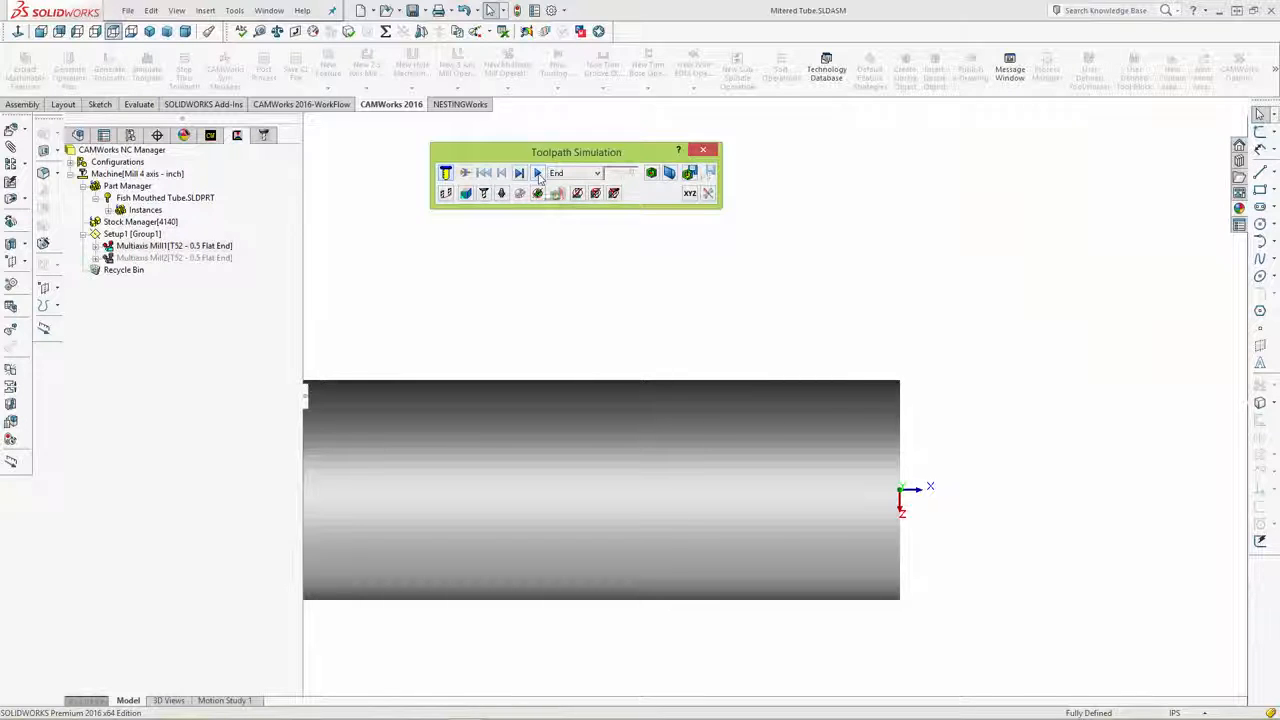
{"action": "left_click", "coordinate": [536, 172]}
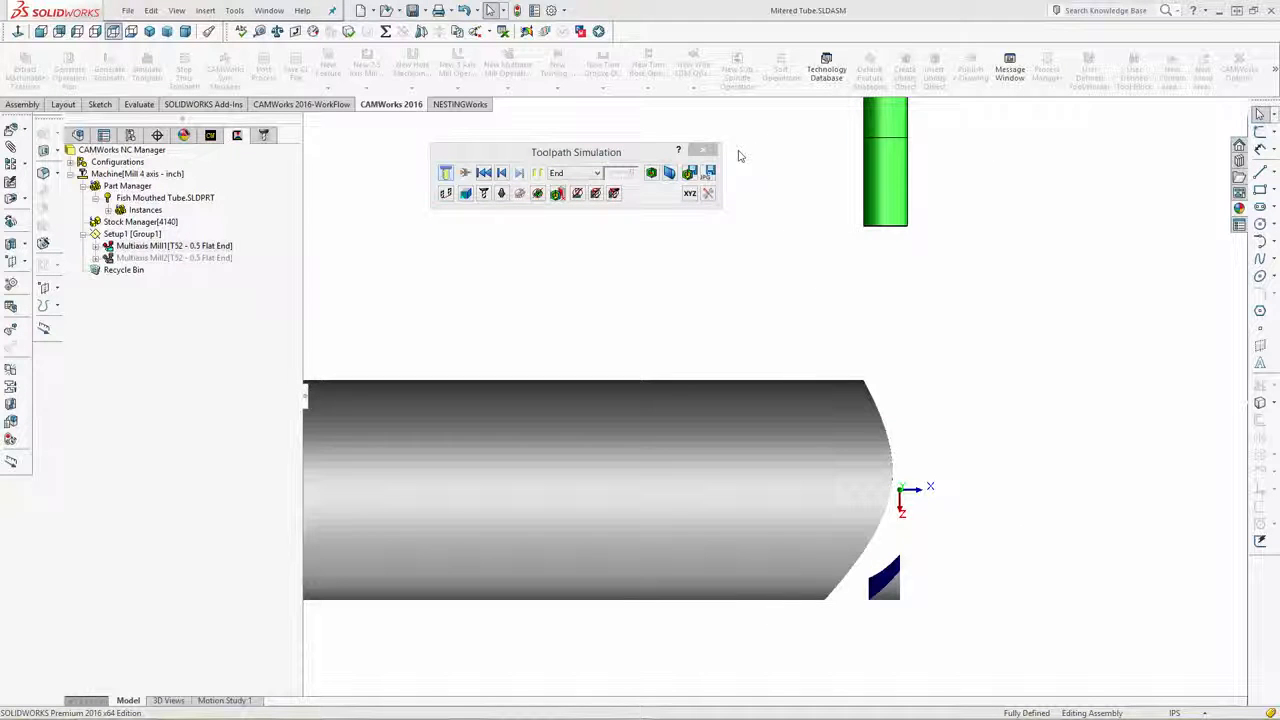
{"action": "left_click", "coordinate": [704, 150]}
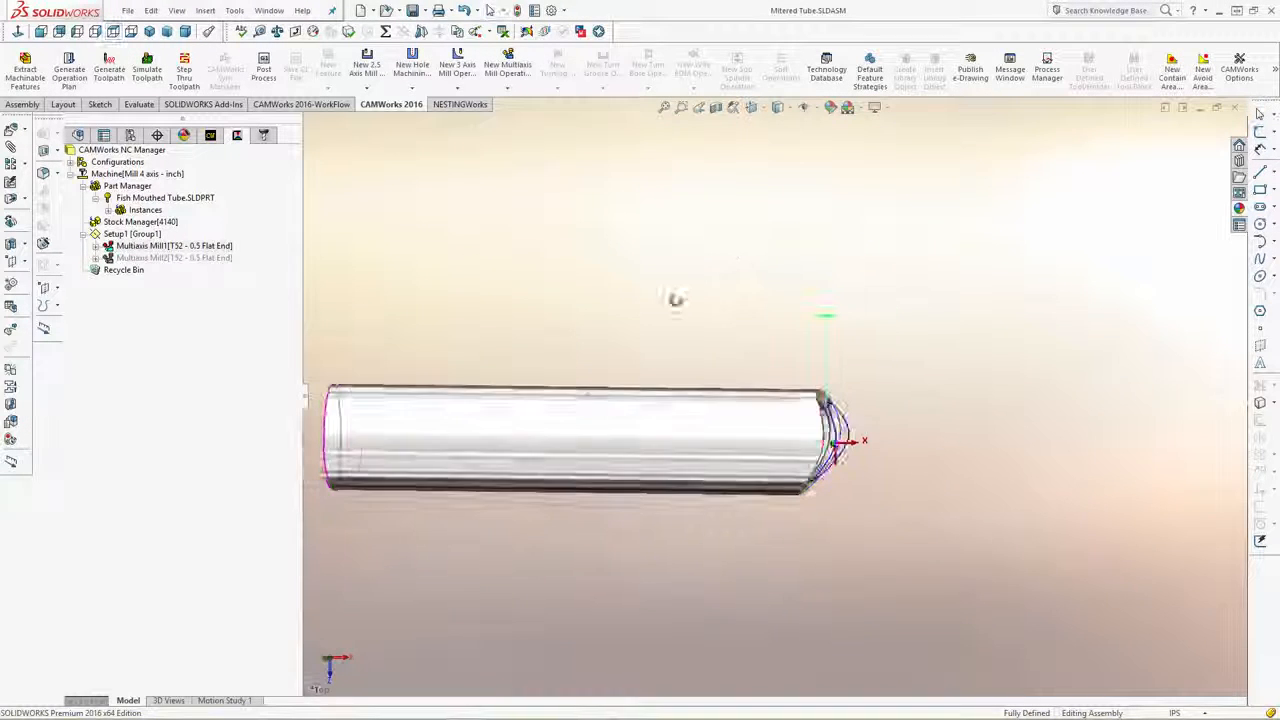
Suppress Multiaxis Mill1 and reset the Multiaxis Mill2 simulation to uncut stock
{"action": "right_click", "coordinate": [172, 244]}
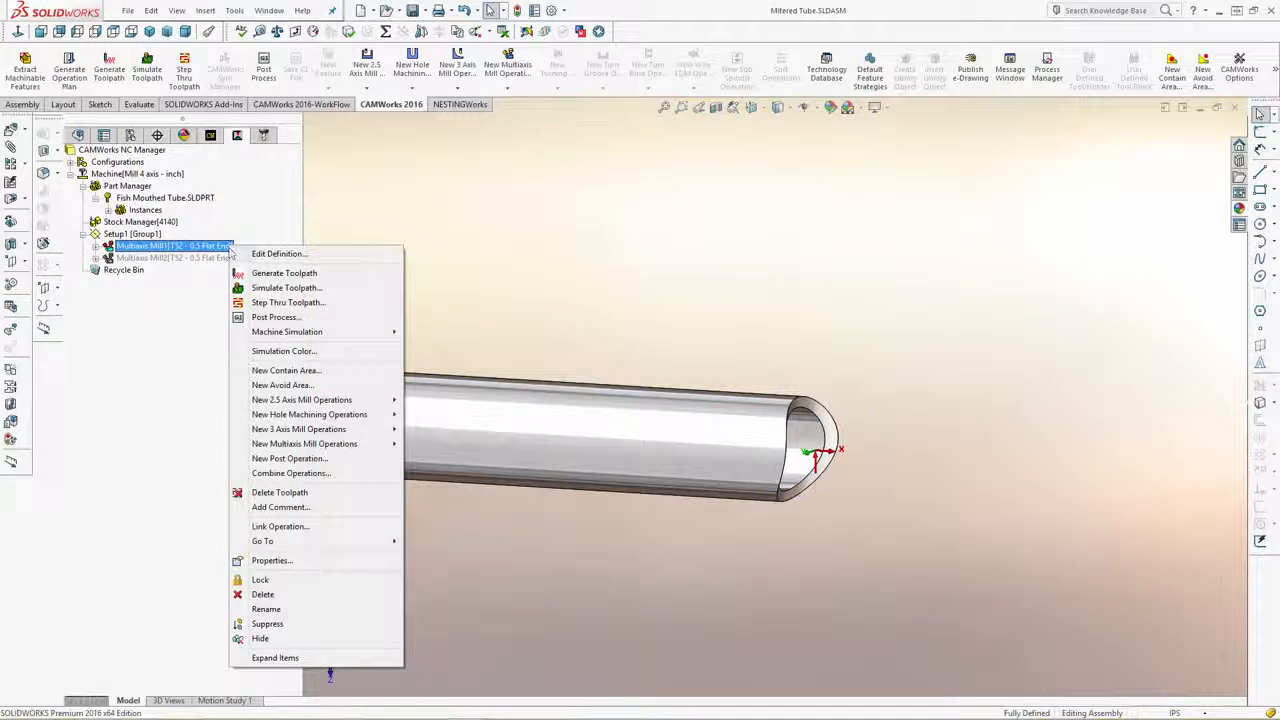
{"action": "left_click", "coordinate": [266, 608]}
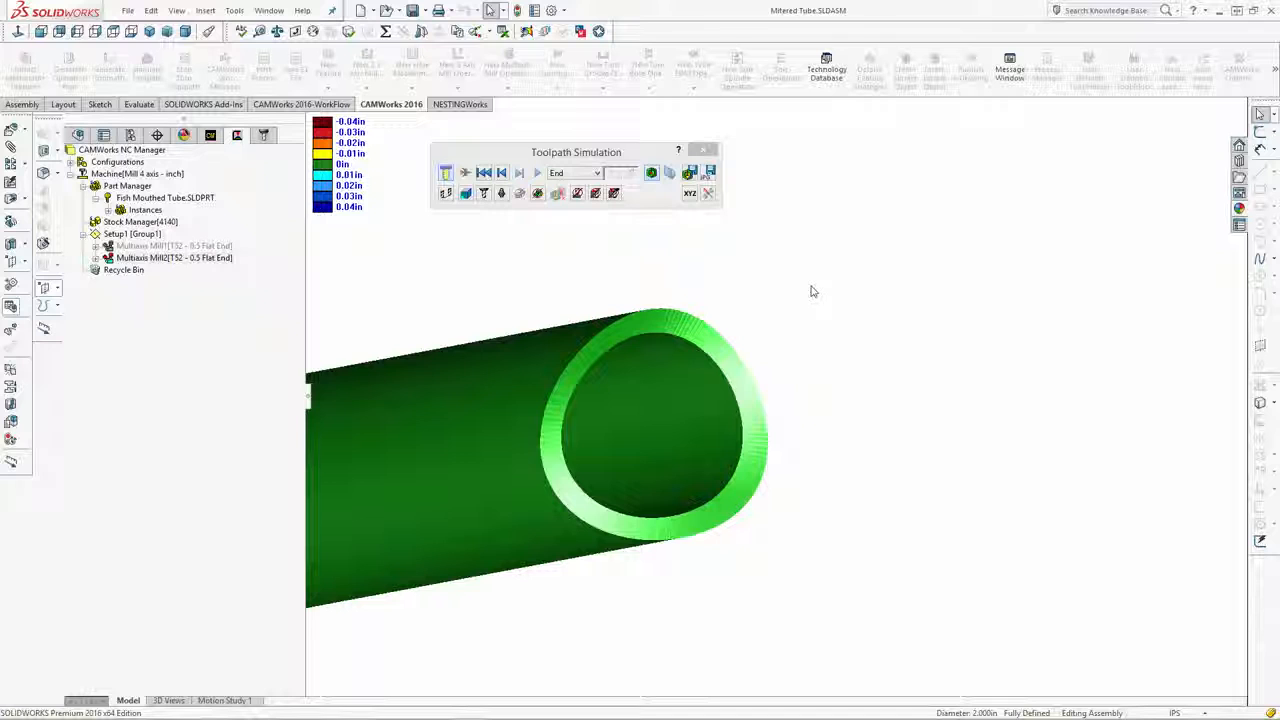
{"action": "left_click", "coordinate": [704, 148]}
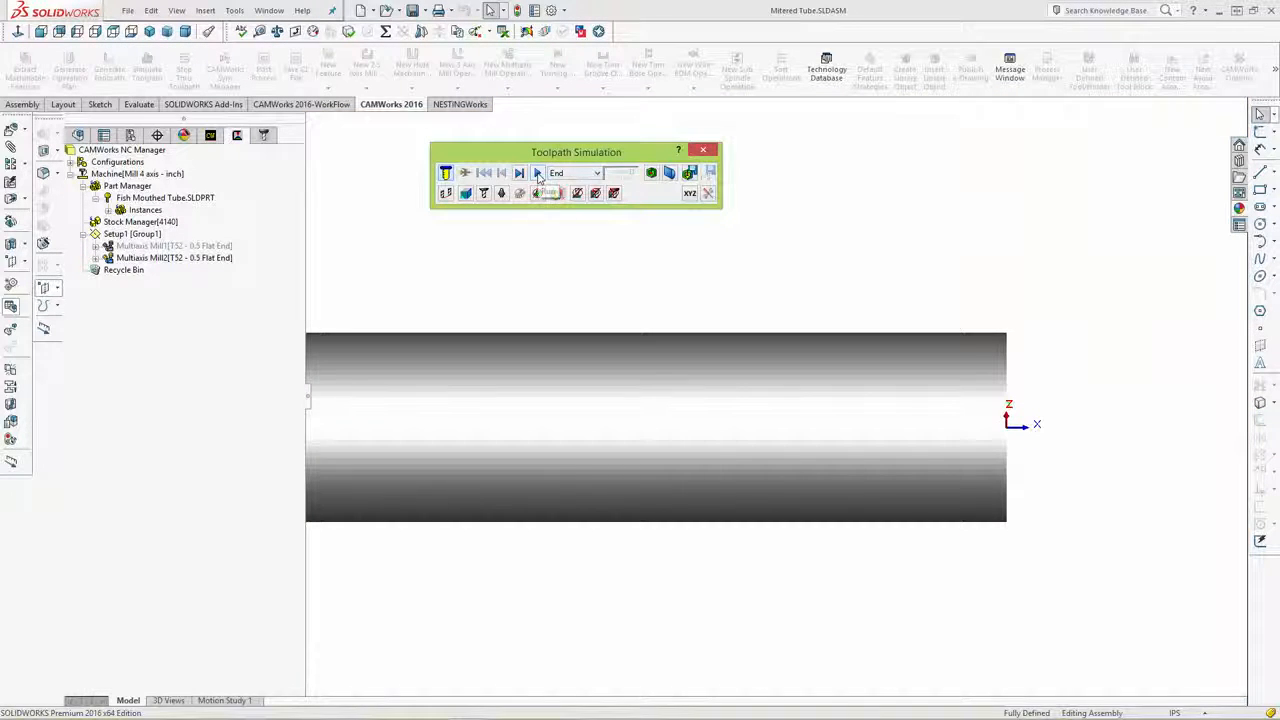
Run the 5-axis Multiaxis Mill2 simulation to completion and close the simulation toolbar
{"action": "left_click", "coordinate": [536, 172]}
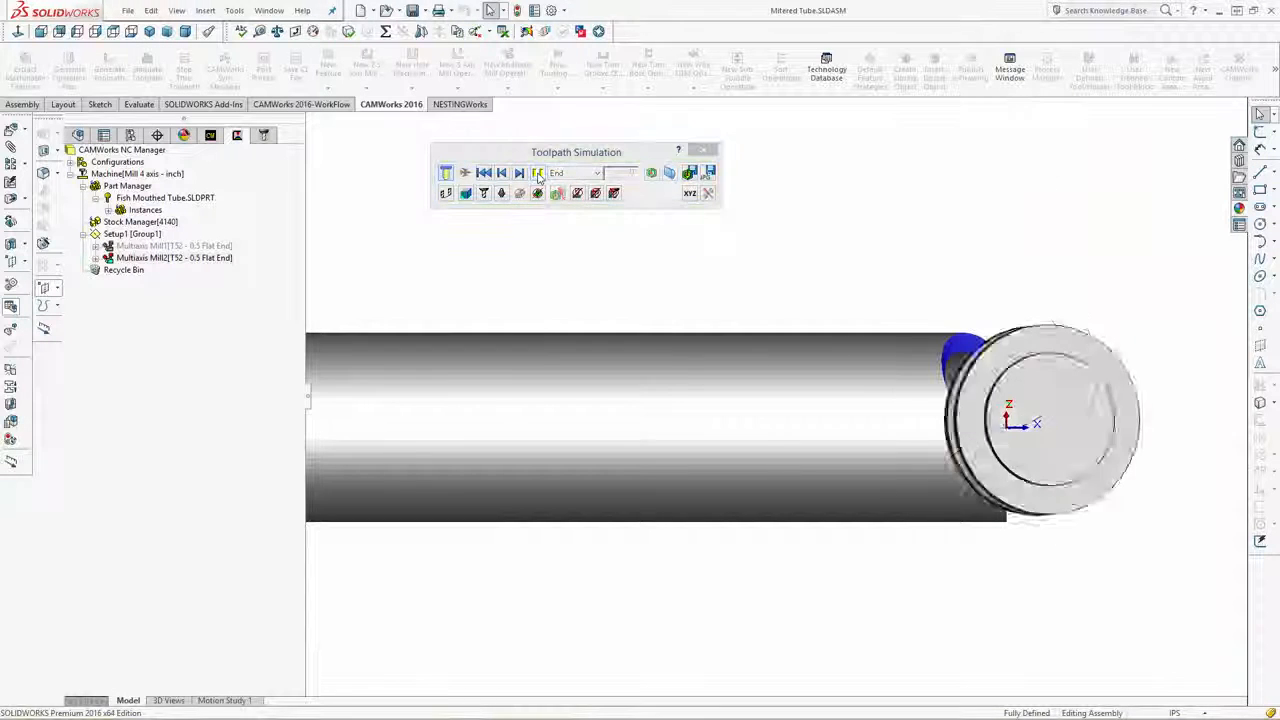
{"action": "left_click", "coordinate": [536, 172]}
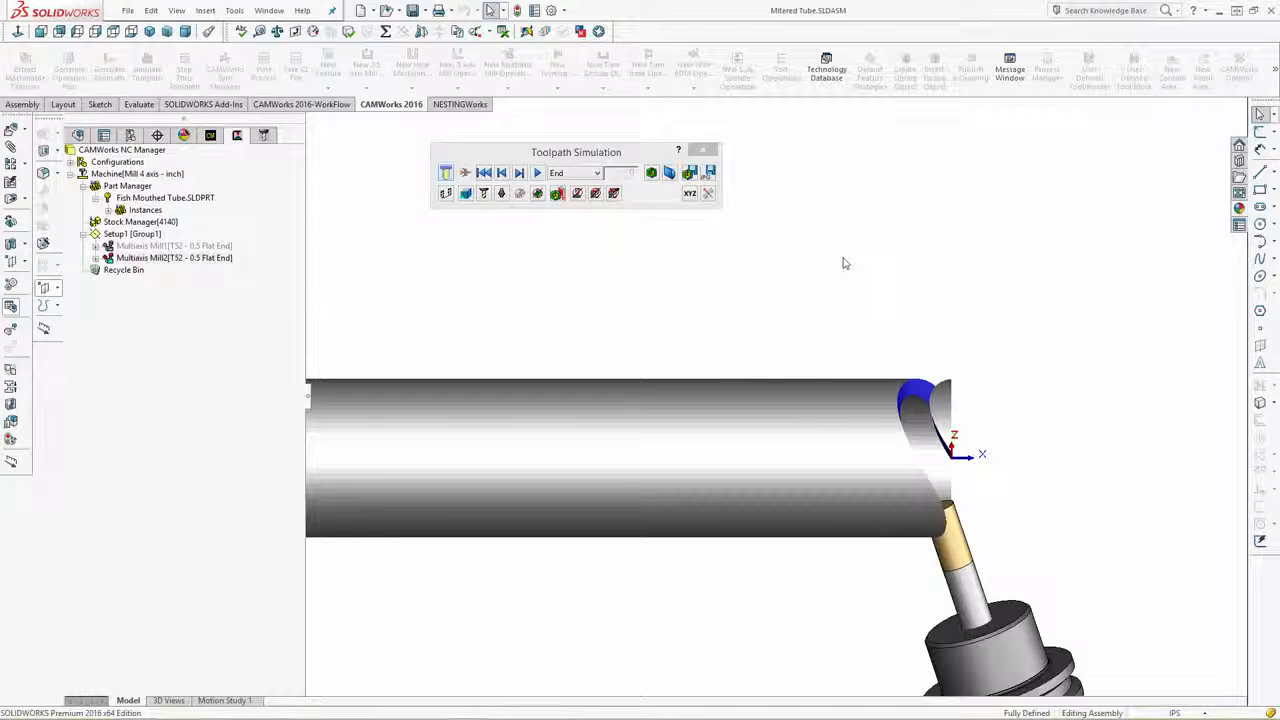
{"action": "left_click", "coordinate": [536, 172]}
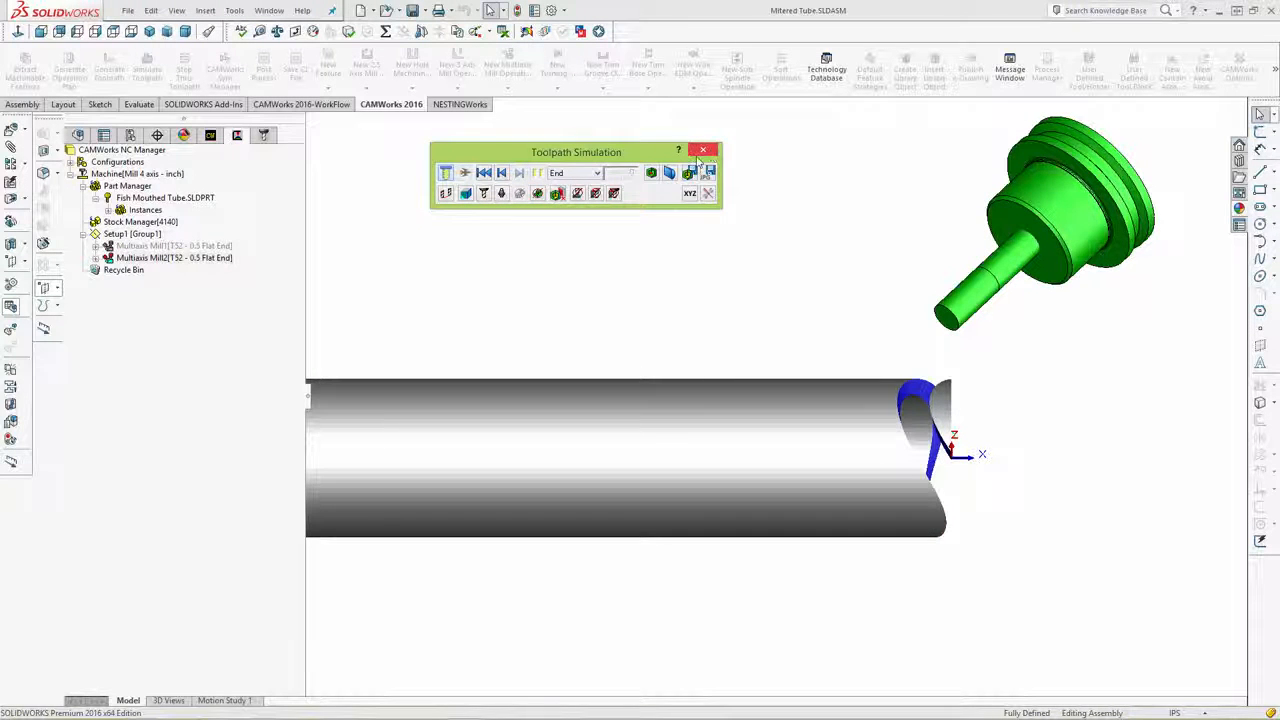
{"action": "left_click", "coordinate": [704, 150]}
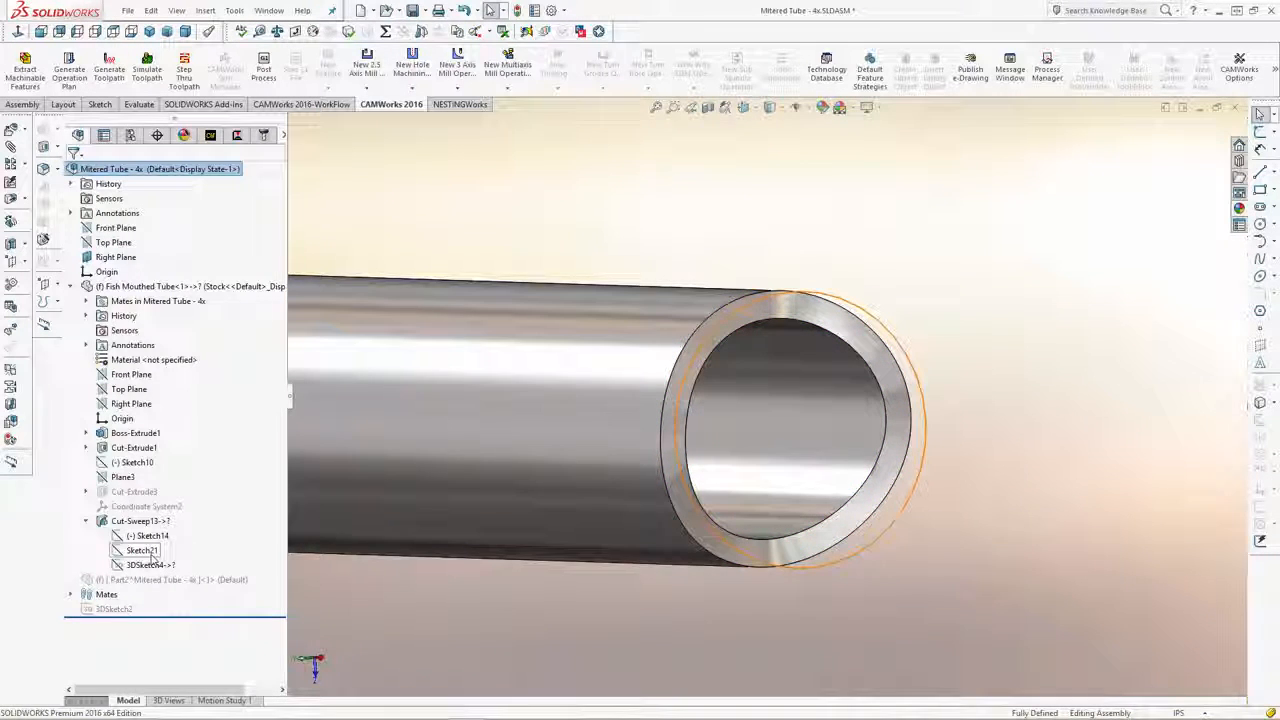
Unsuppress Cut-Sweep1 so the tube gets its mitered saddle end, returning to the NC Manager tree
{"action": "left_click", "coordinate": [140, 550]}
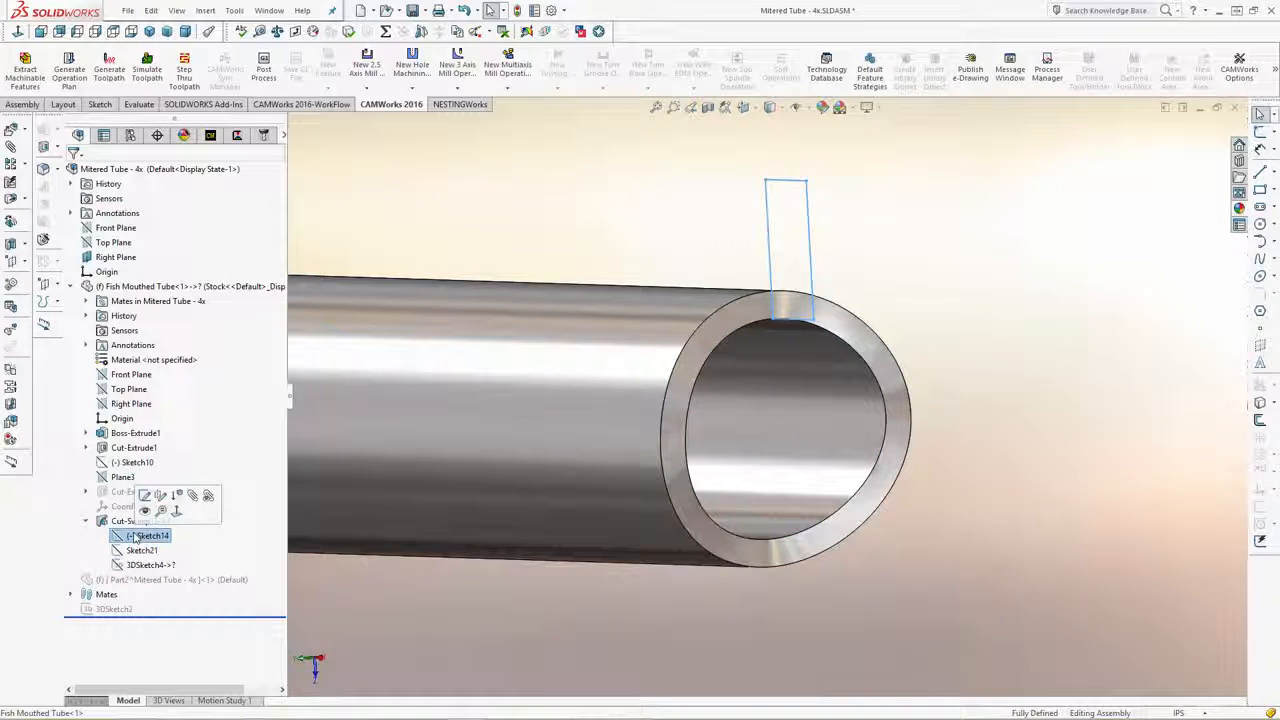
{"action": "left_click", "coordinate": [150, 564]}
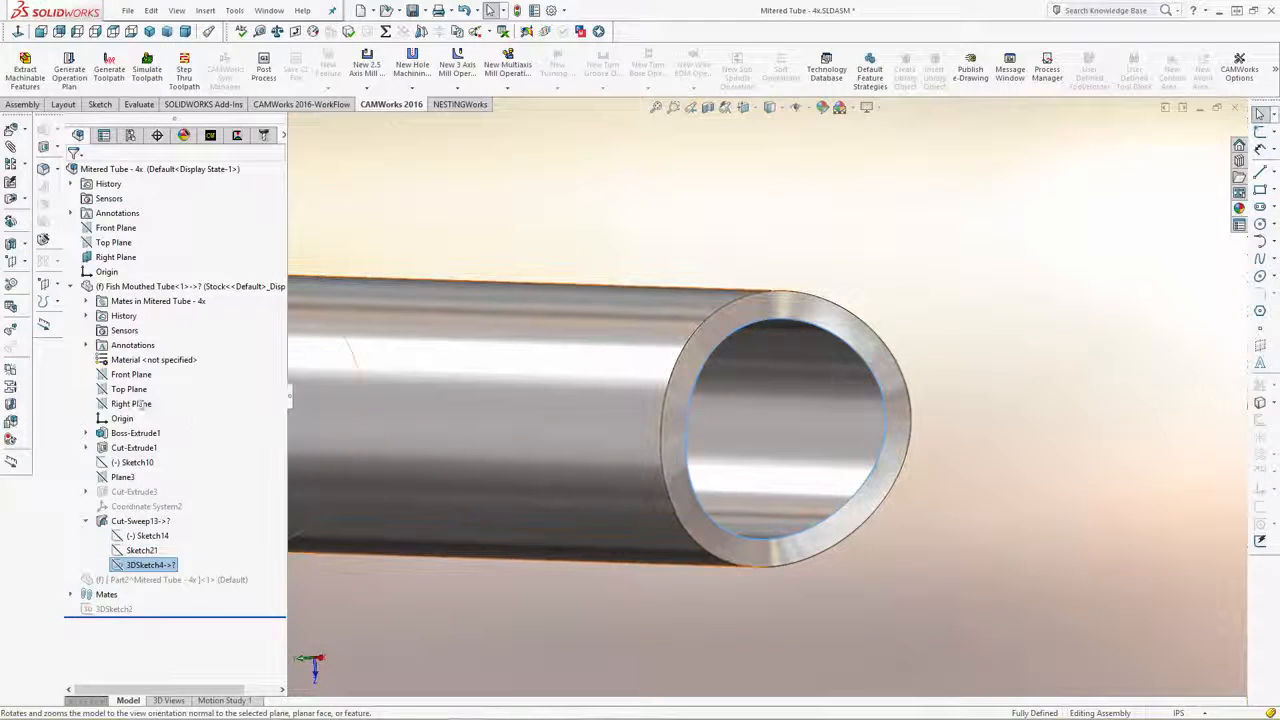
{"action": "right_click", "coordinate": [176, 580]}
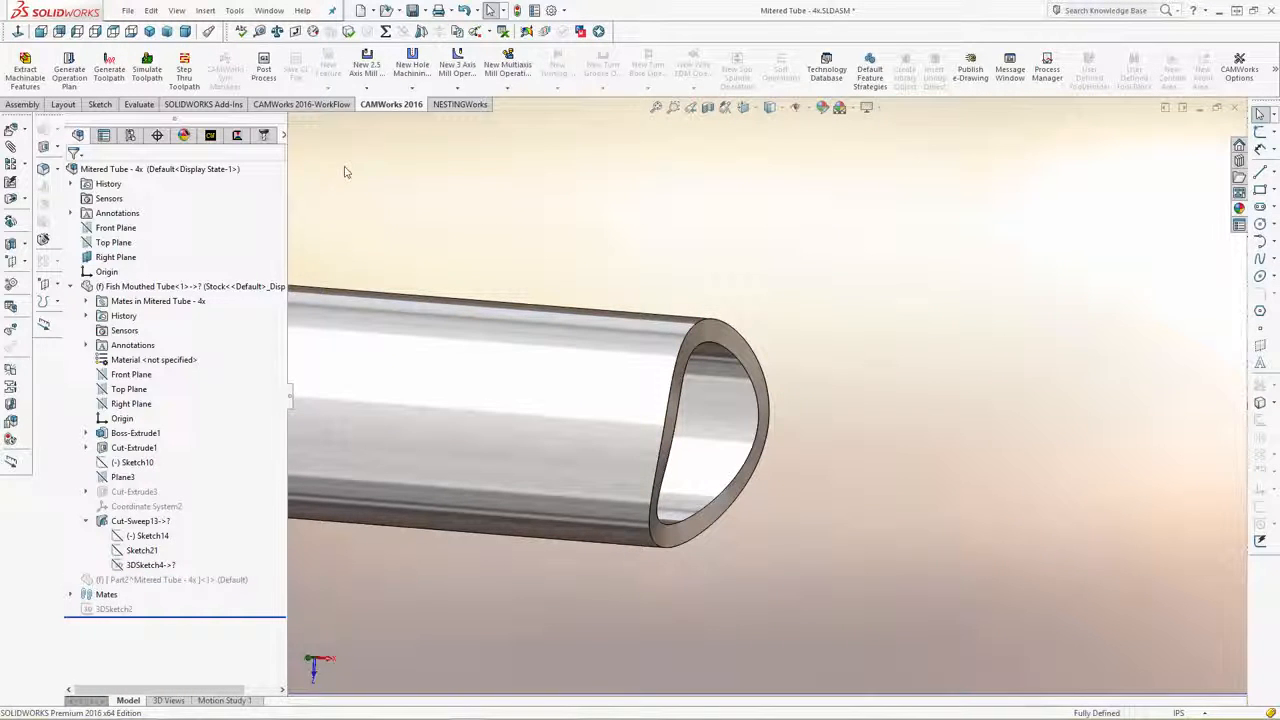
{"action": "left_click", "coordinate": [236, 136]}
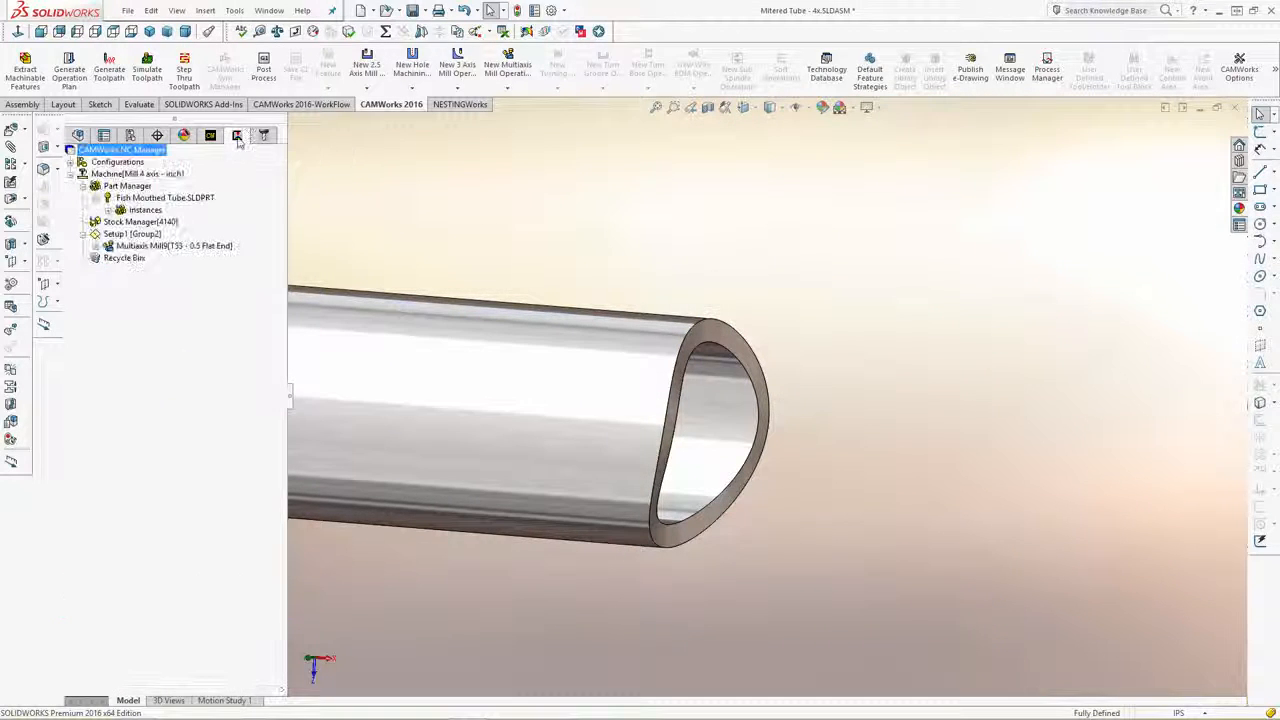
{"action": "mouse_move", "coordinate": [148, 70]}
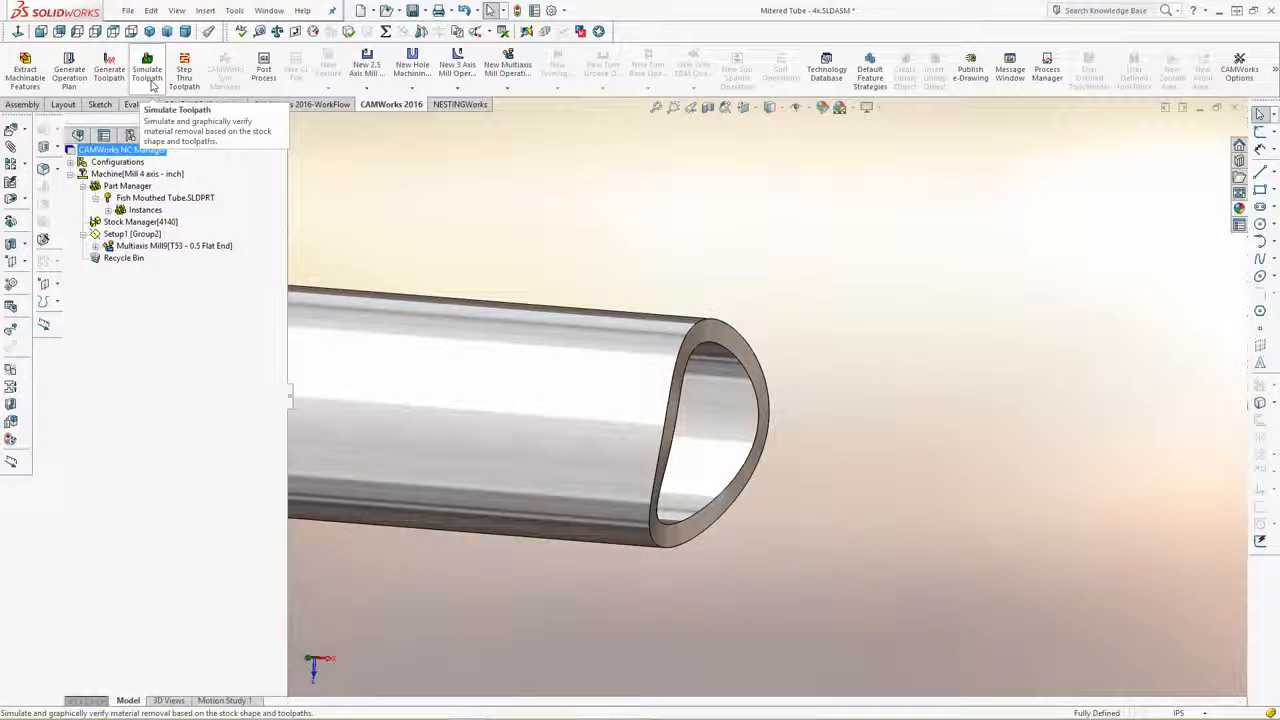
{"action": "left_click", "coordinate": [148, 68]}
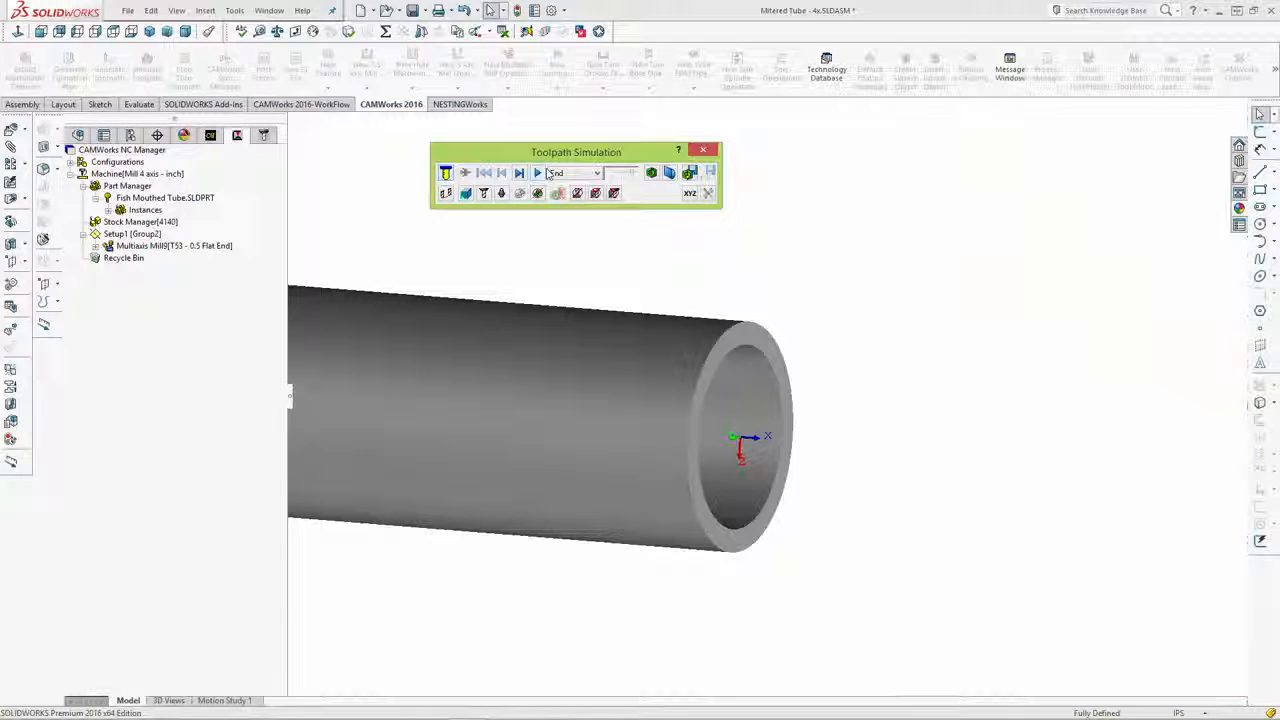
{"action": "left_click", "coordinate": [538, 172]}
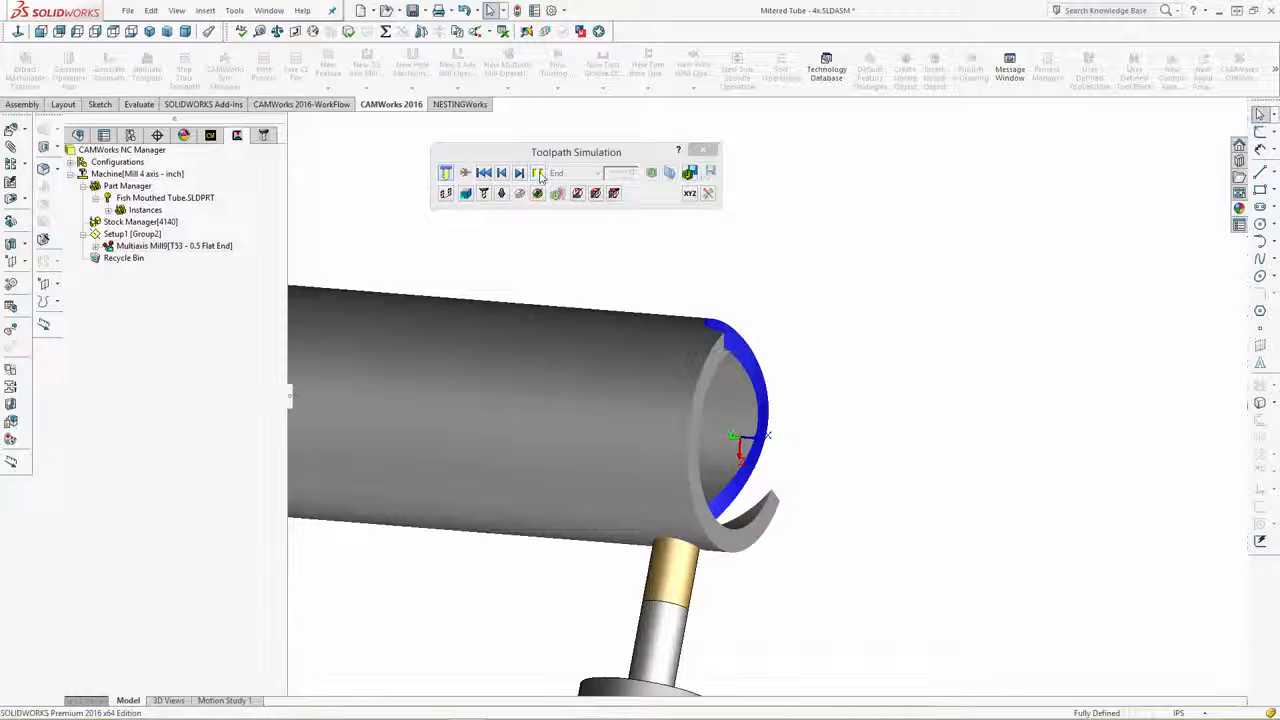
{"action": "left_click", "coordinate": [556, 192]}
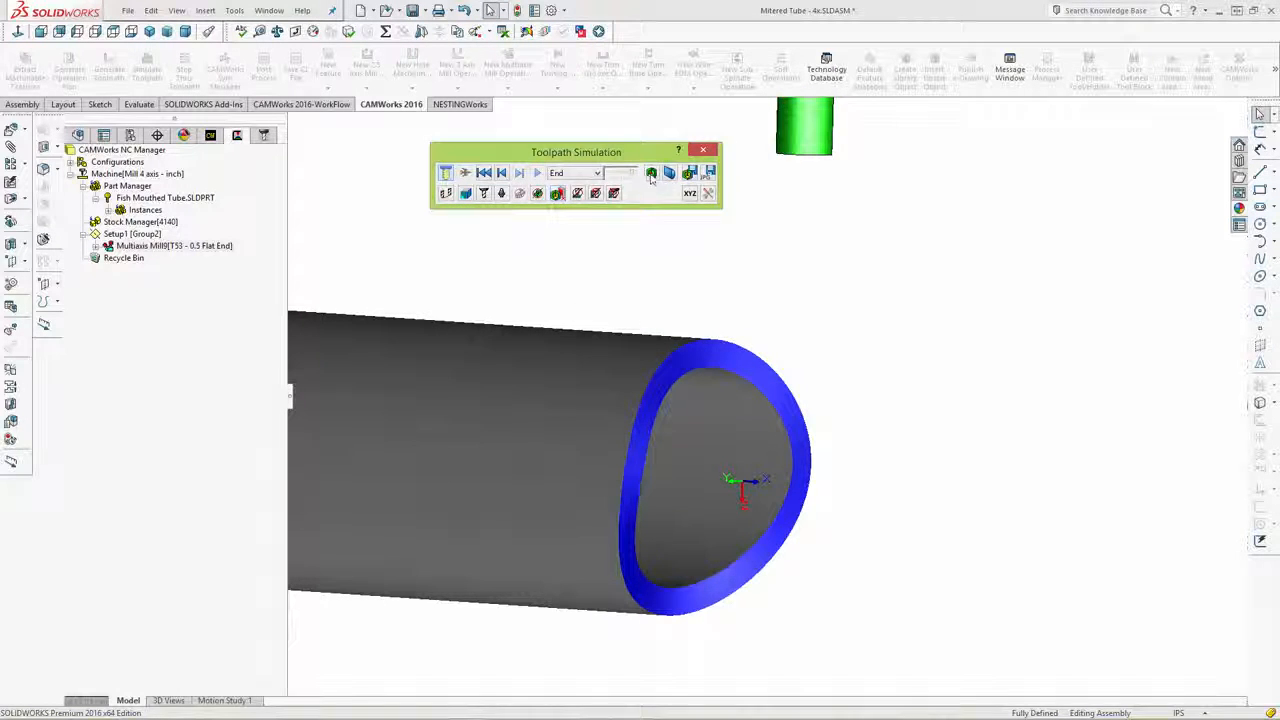
{"action": "left_click", "coordinate": [652, 172]}
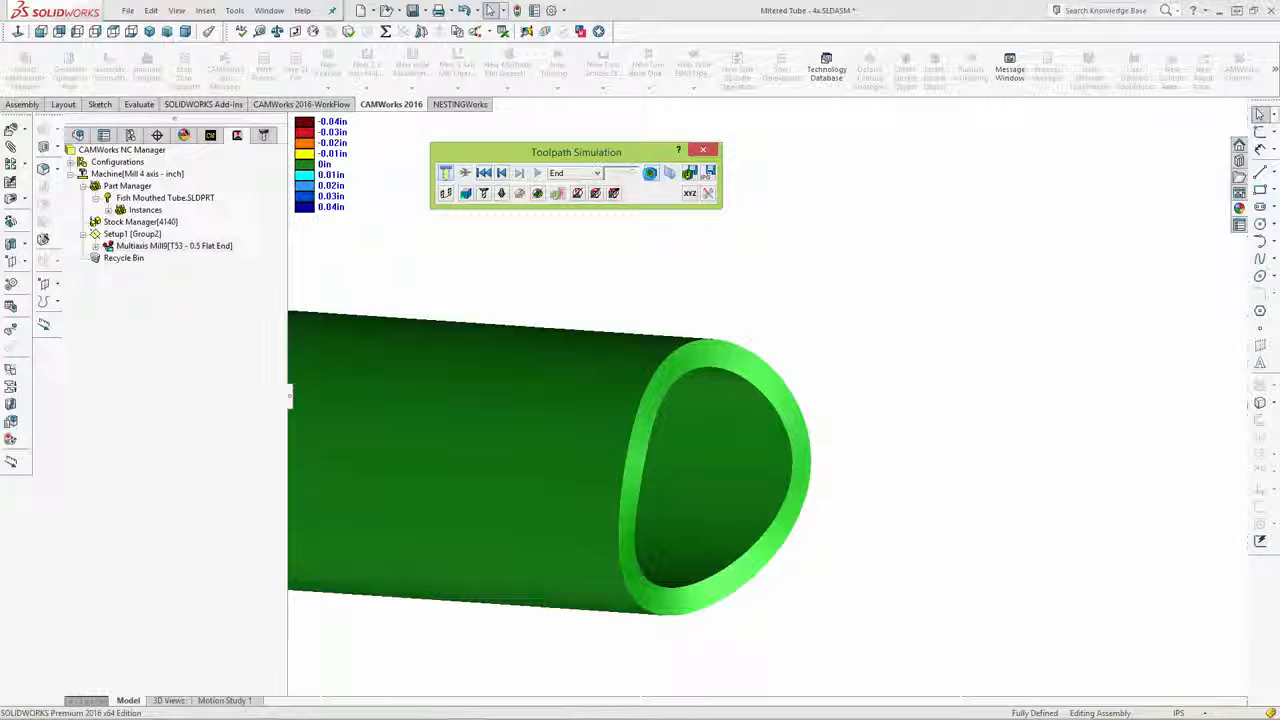
{"action": "left_click", "coordinate": [702, 148]}
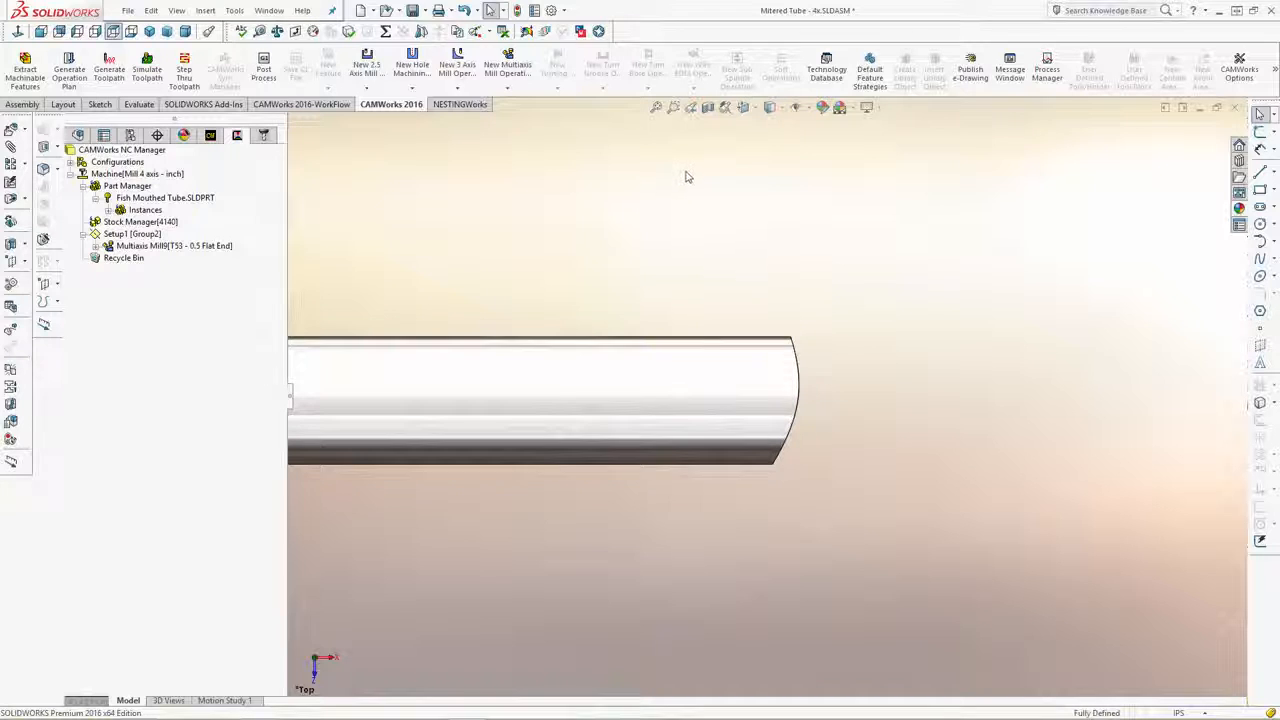
{"action": "left_click", "coordinate": [146, 70]}
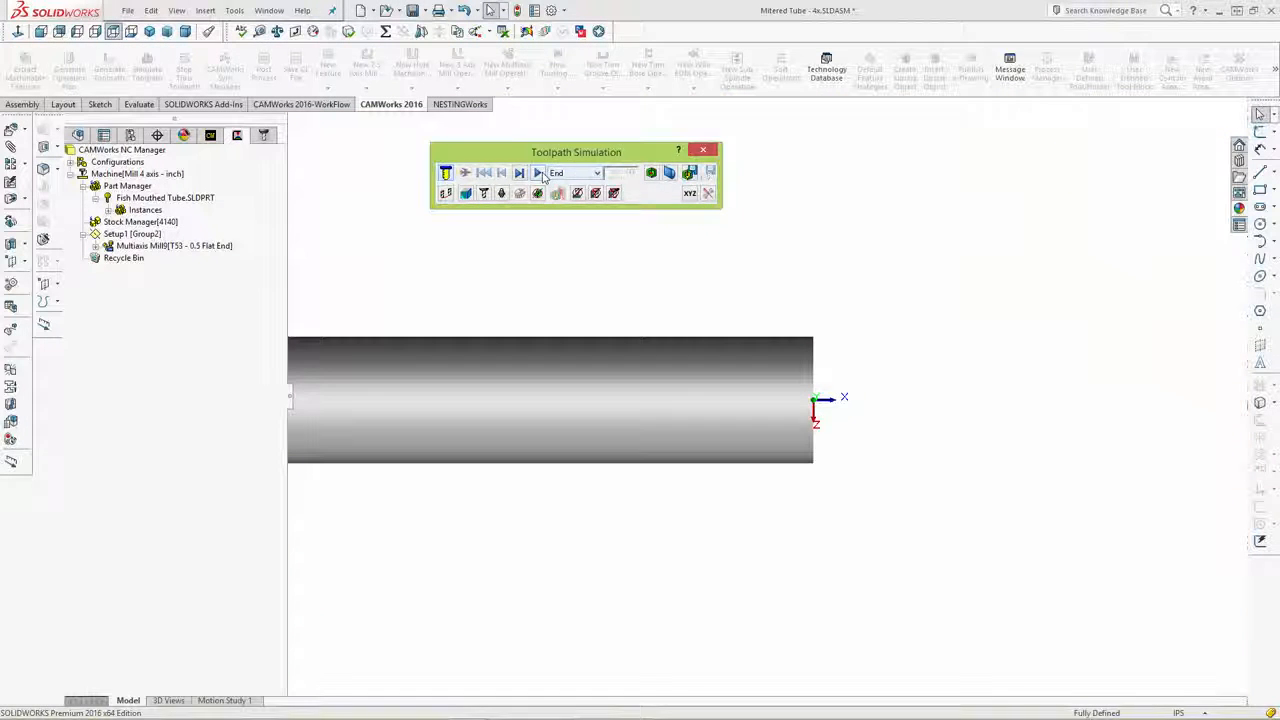
{"action": "left_click", "coordinate": [538, 172]}
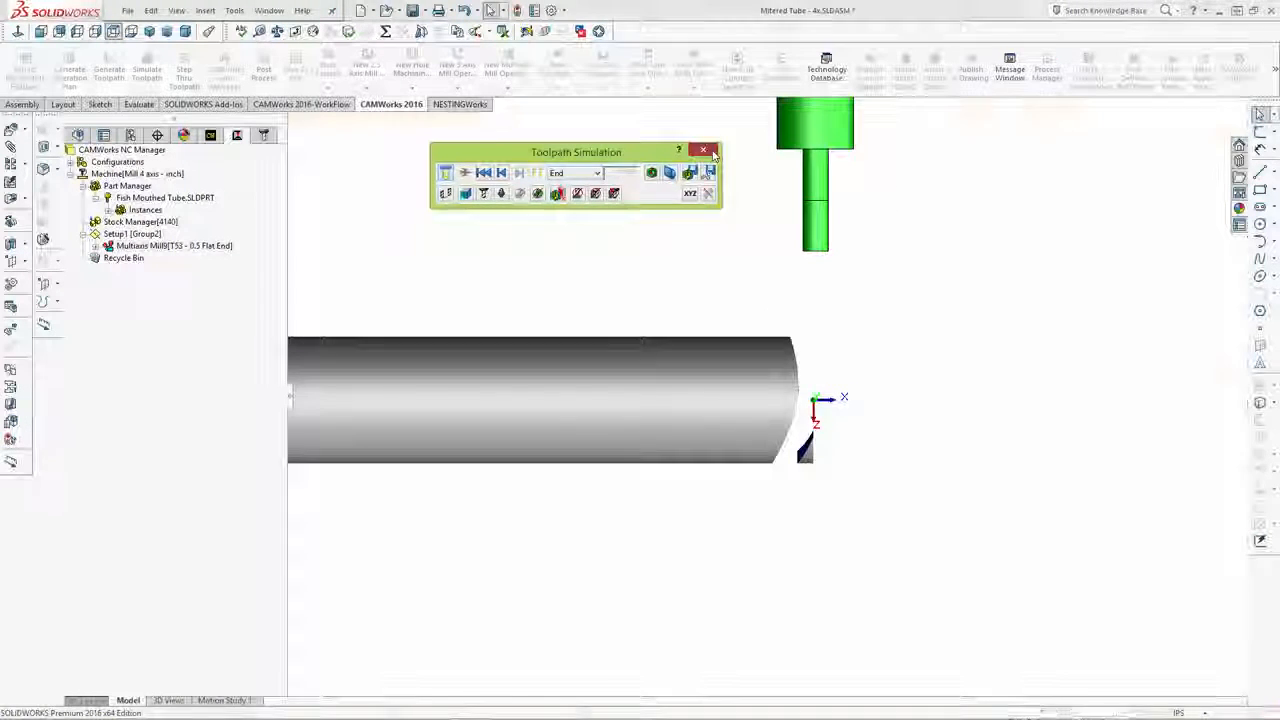
{"action": "left_click", "coordinate": [704, 150]}
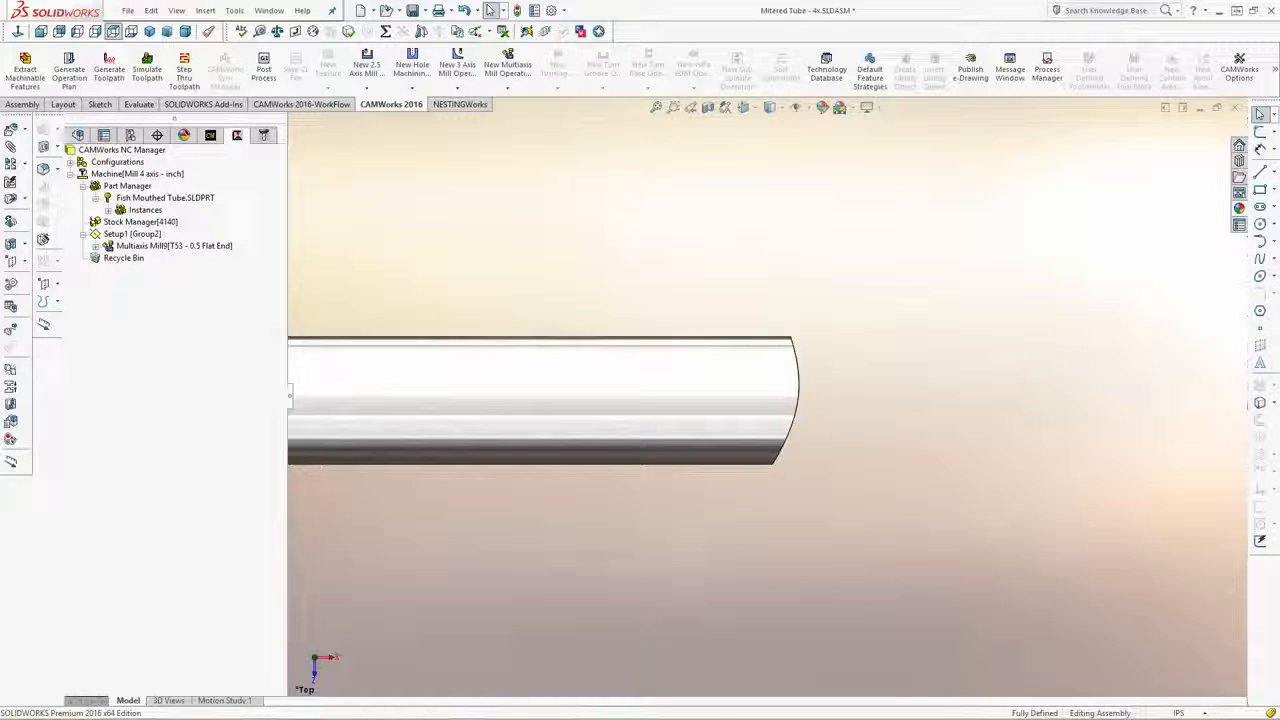